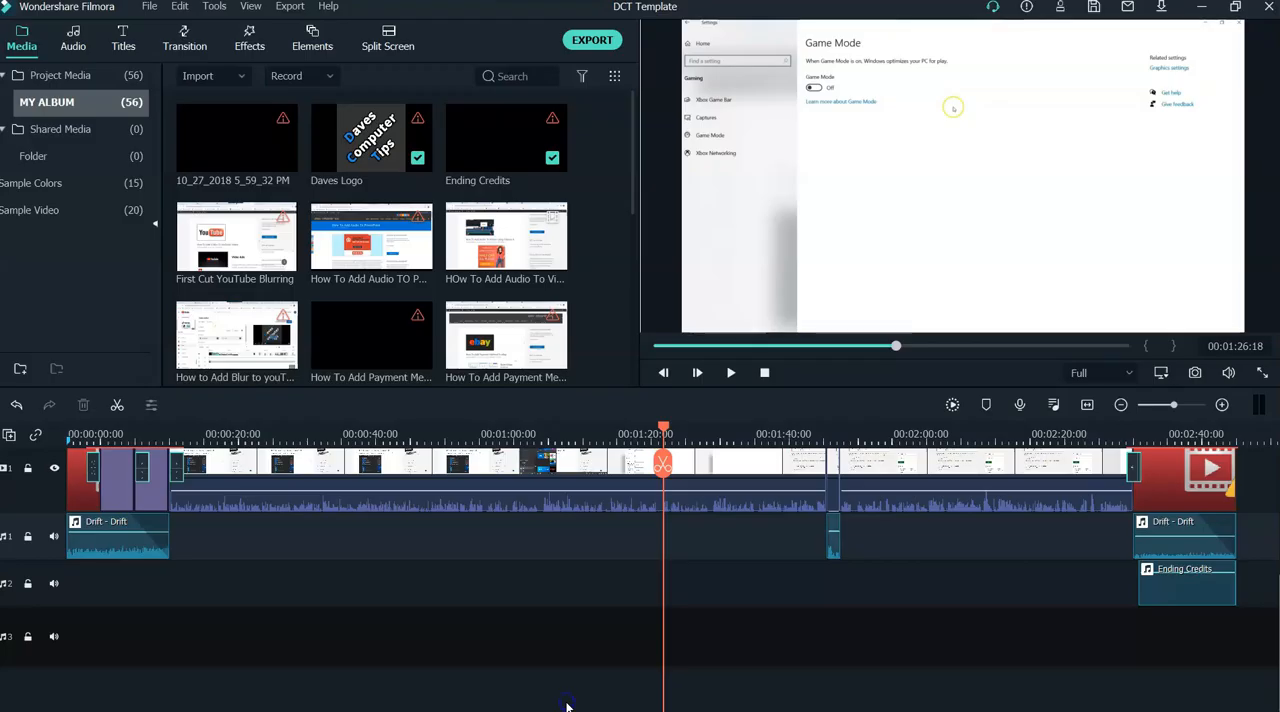
pyautogui.moveTo(572, 624)
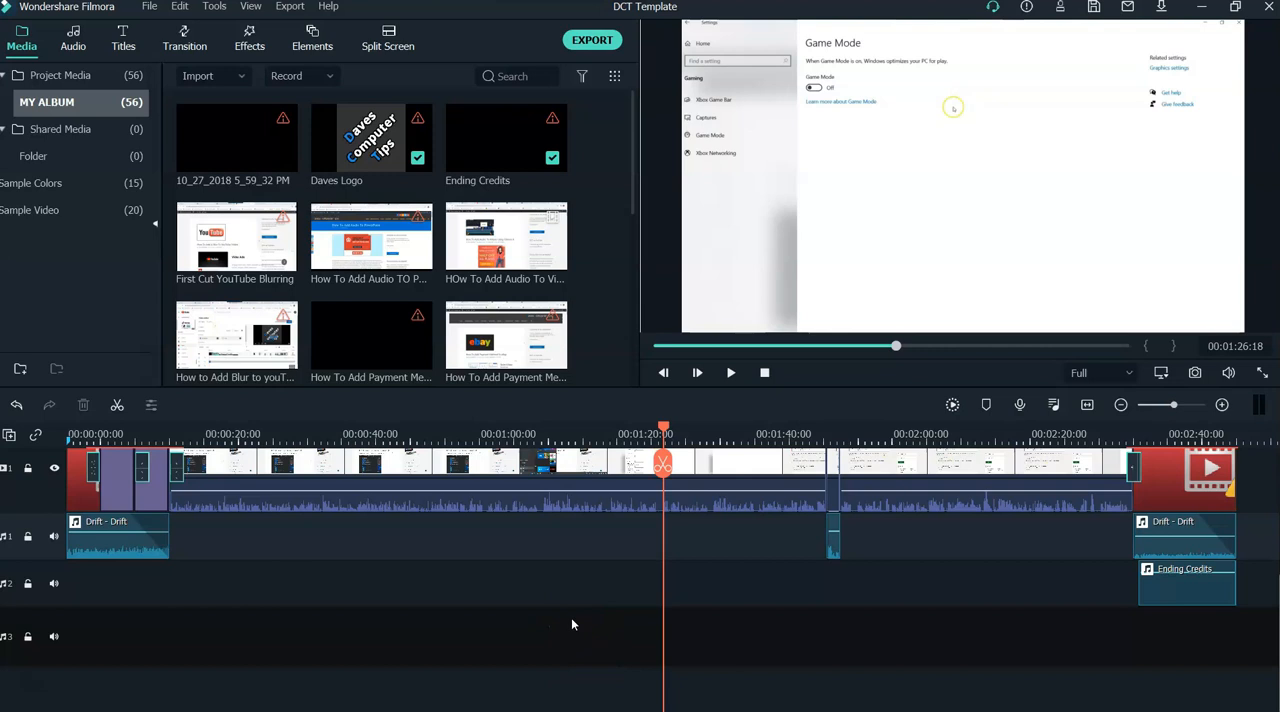
pyautogui.moveTo(600, 476)
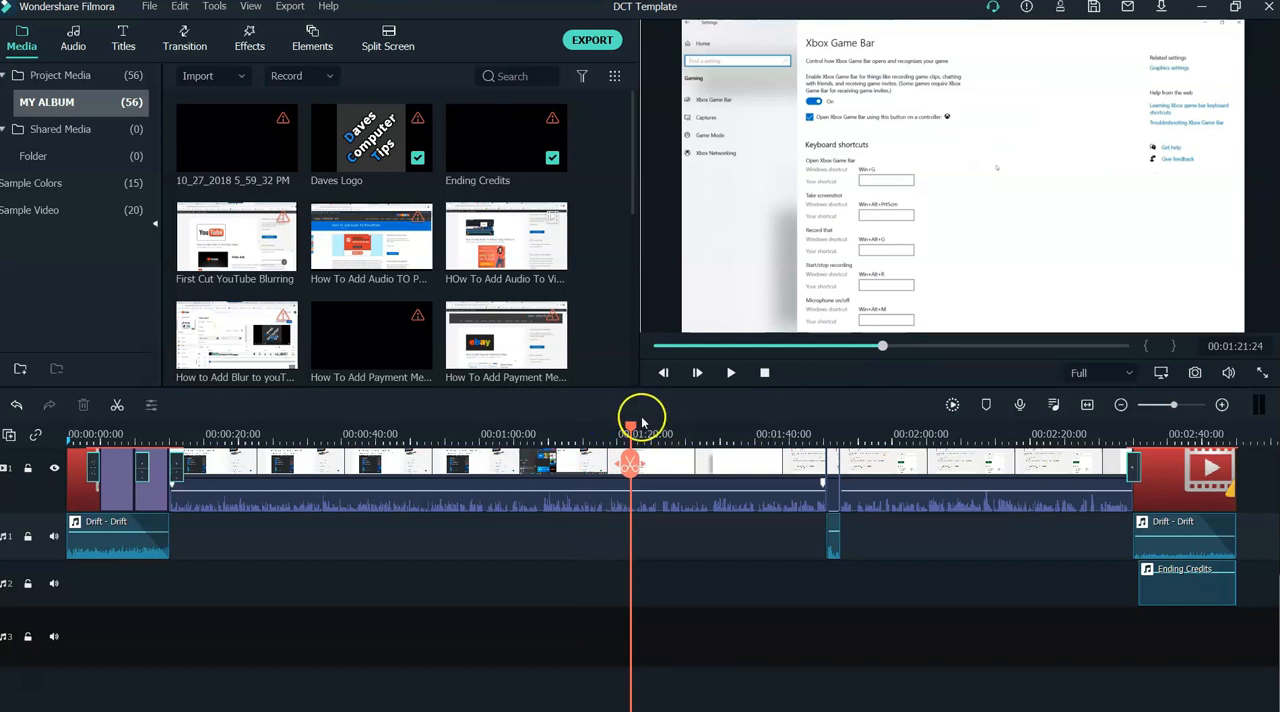
# Drag the playhead back to about 00:01:17 on the timeline.
pyautogui.moveTo(644, 418); pyautogui.dragTo(604, 432)
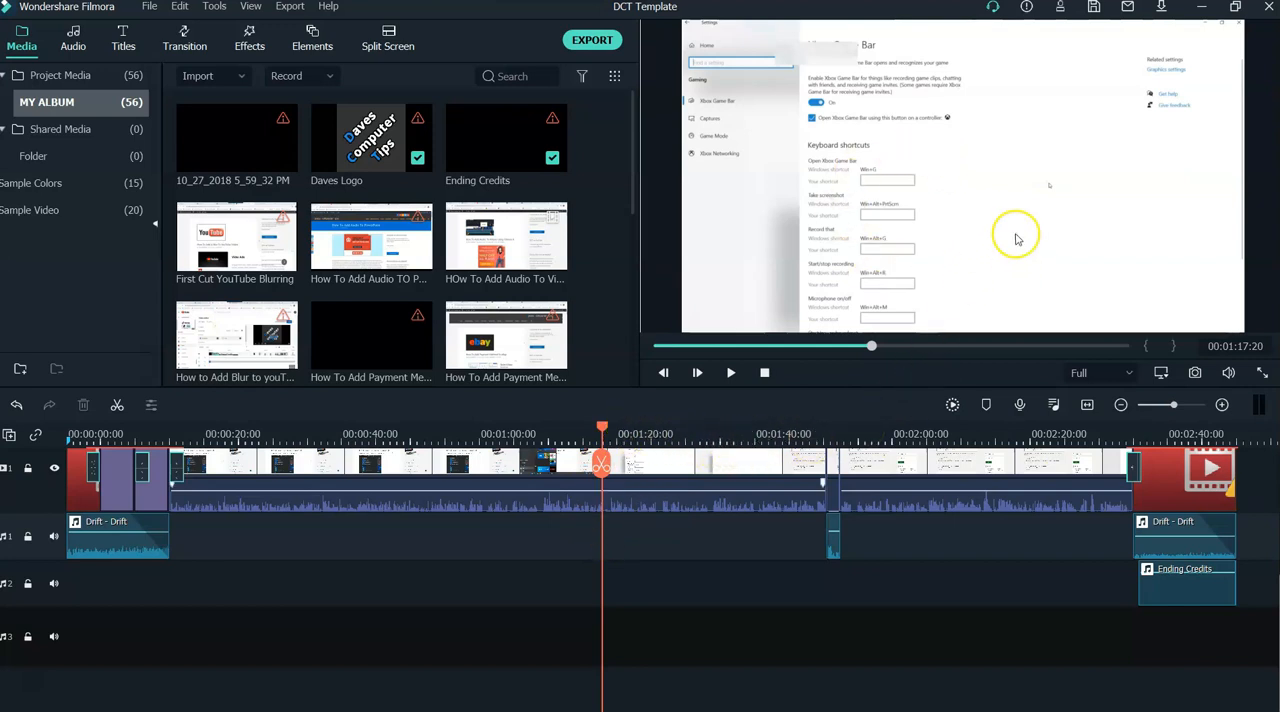
pyautogui.moveTo(948, 388)
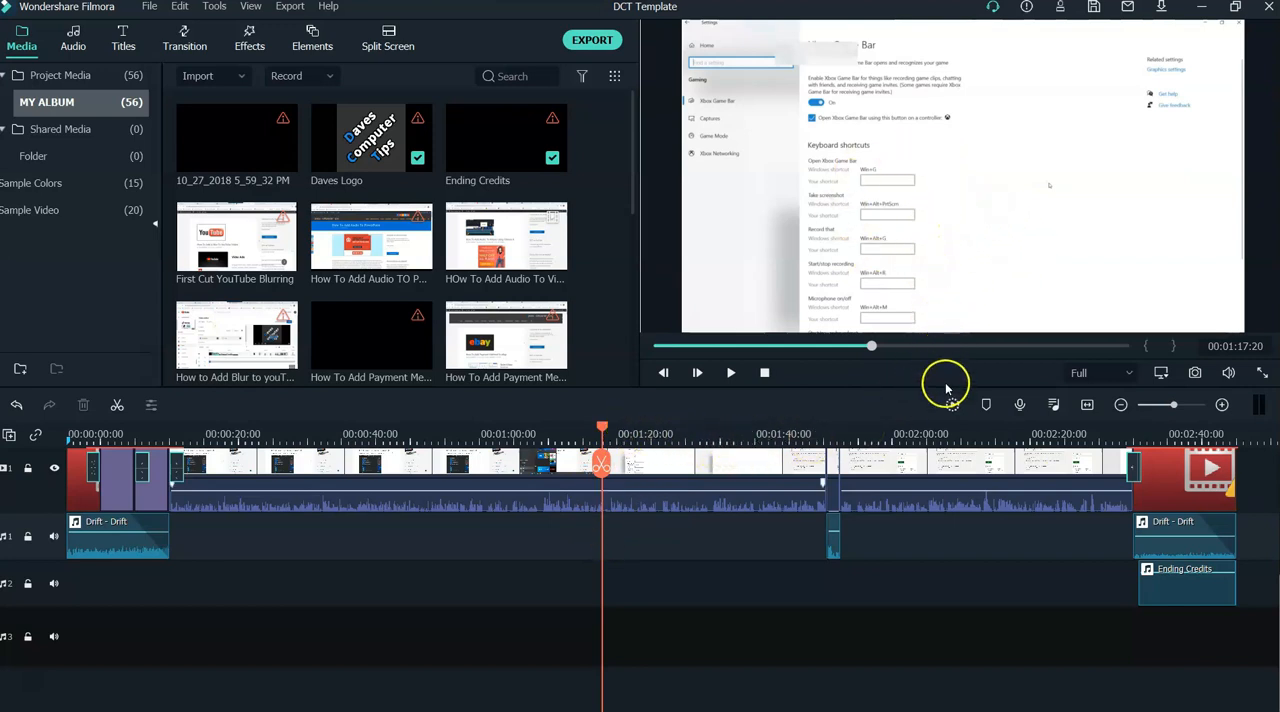
pyautogui.moveTo(1020, 404)
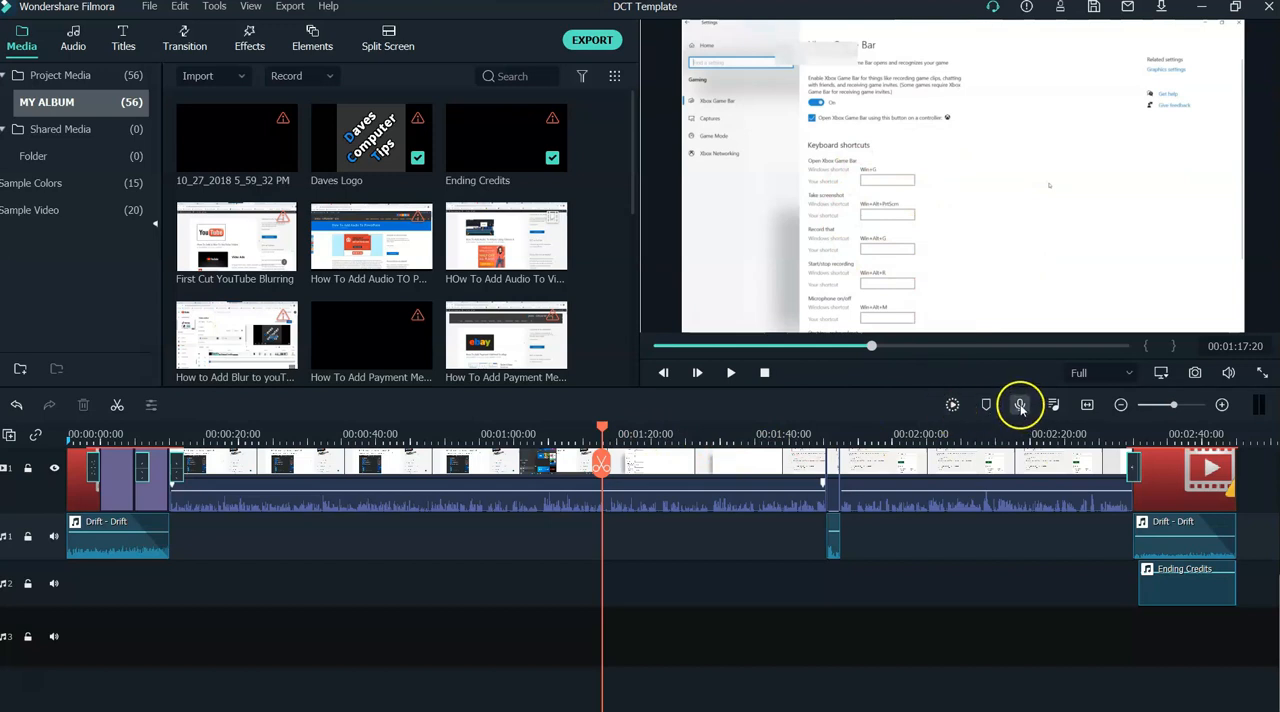
# Start Record Voiceover with the headset microphone device and Mute project enabled.
pyautogui.click(1020, 404)
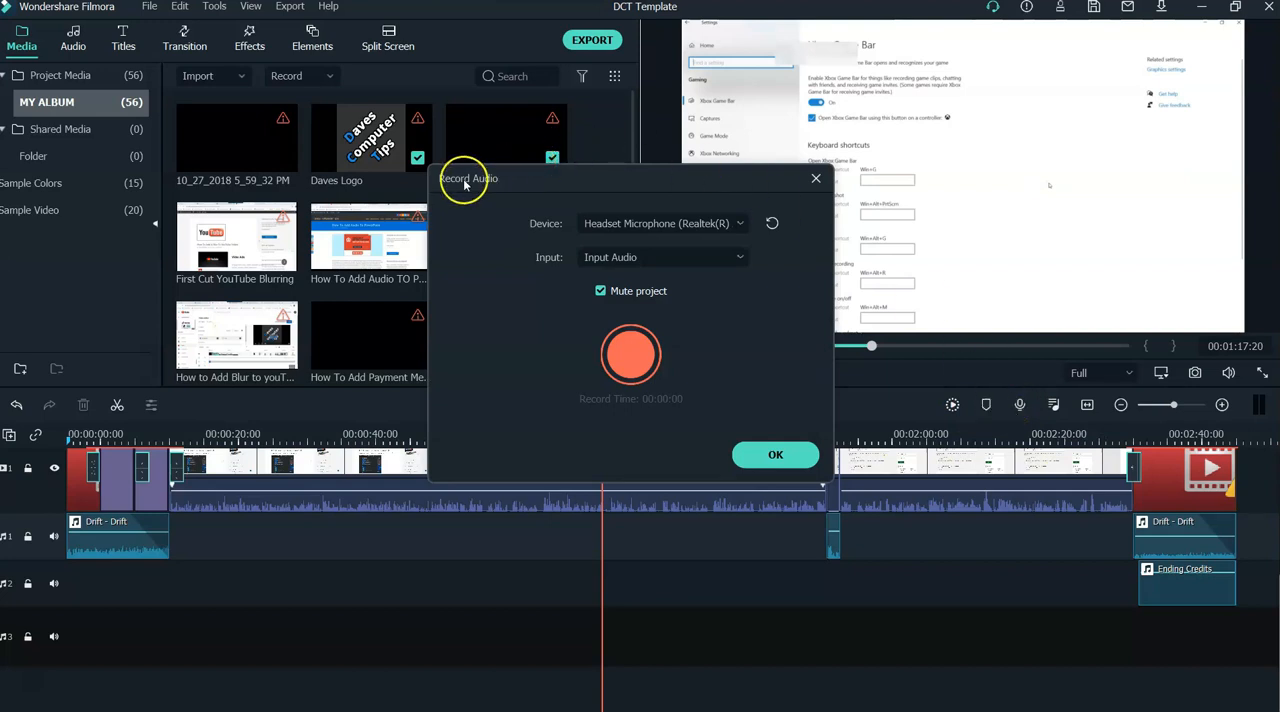
pyautogui.moveTo(548, 238)
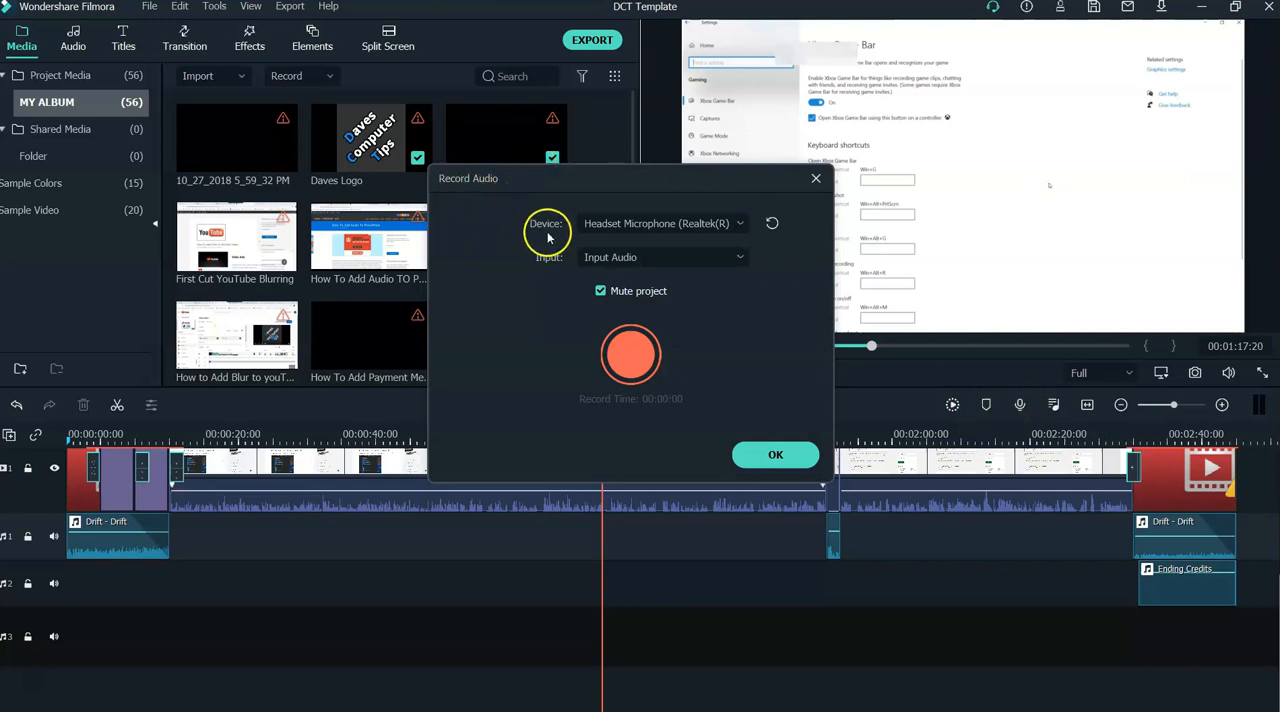
pyautogui.moveTo(624, 236)
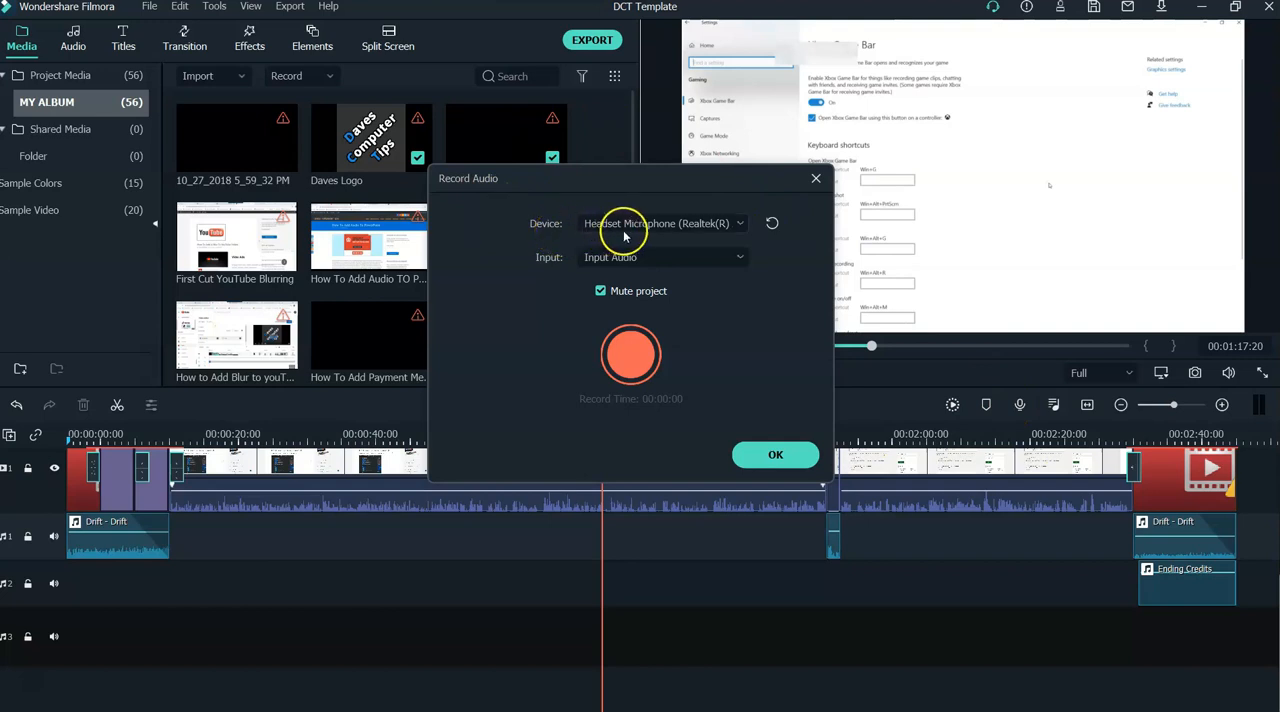
pyautogui.moveTo(738, 224)
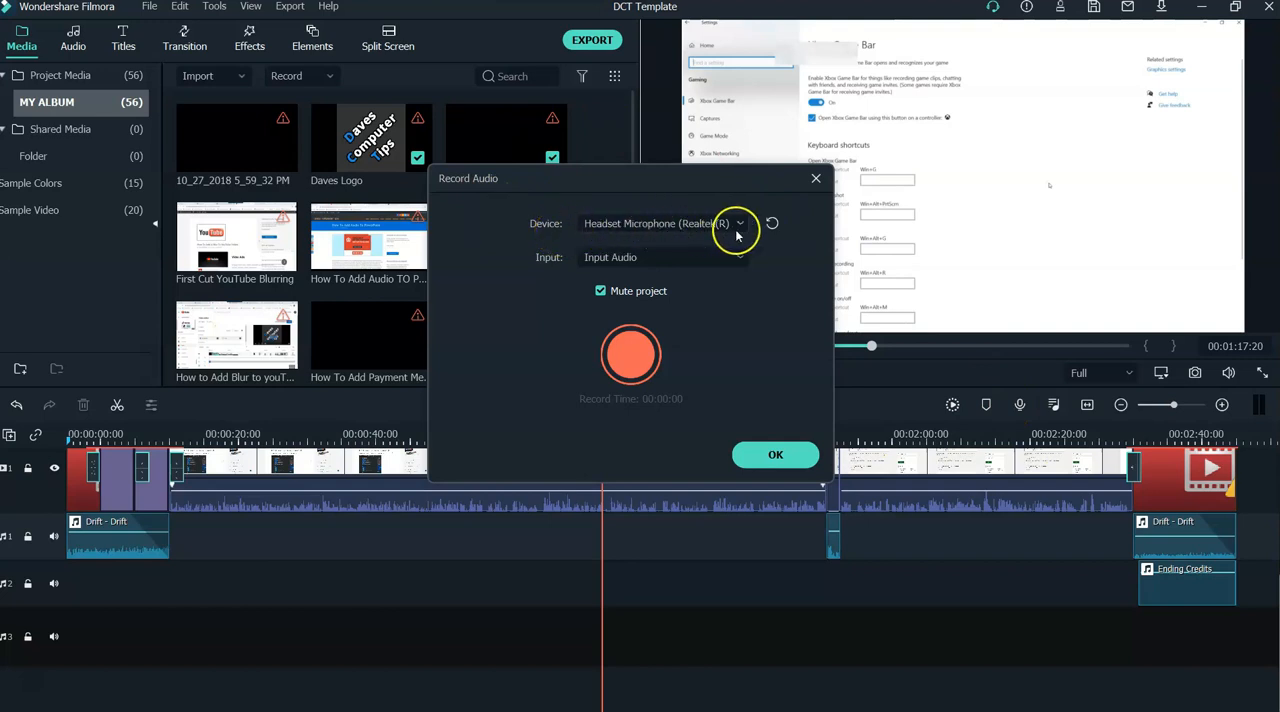
pyautogui.click(740, 224)
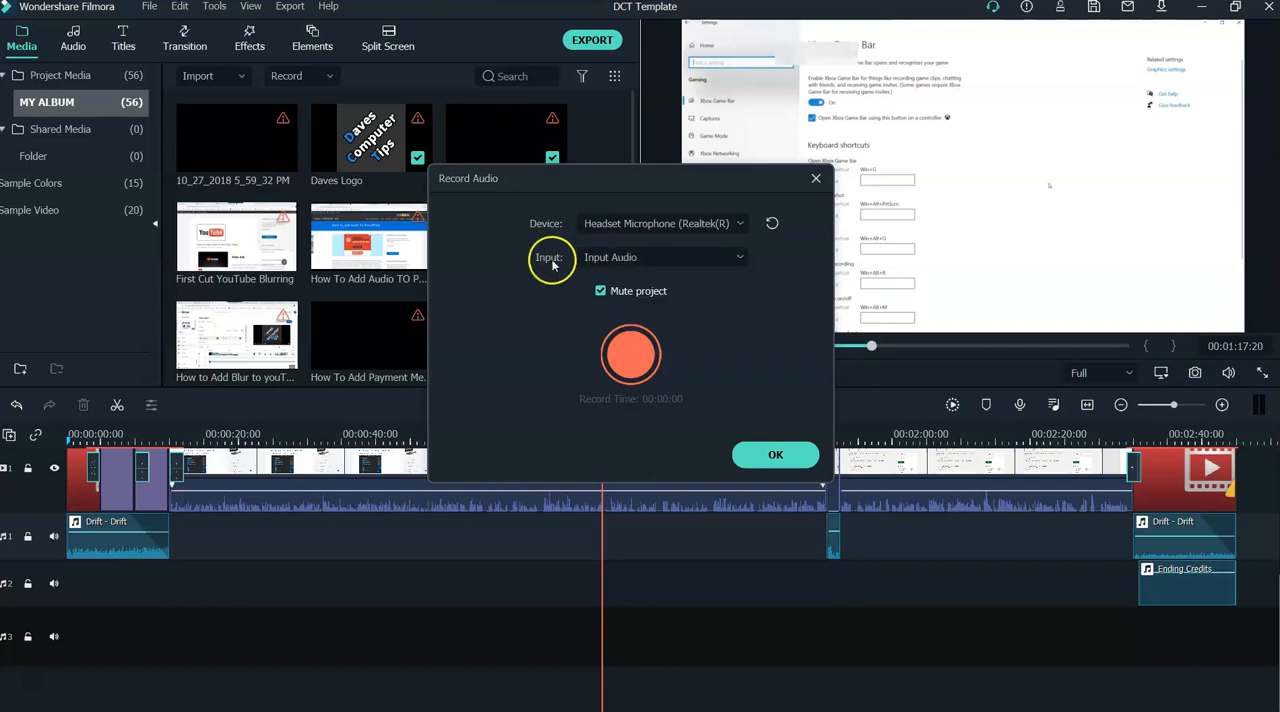
pyautogui.moveTo(732, 264)
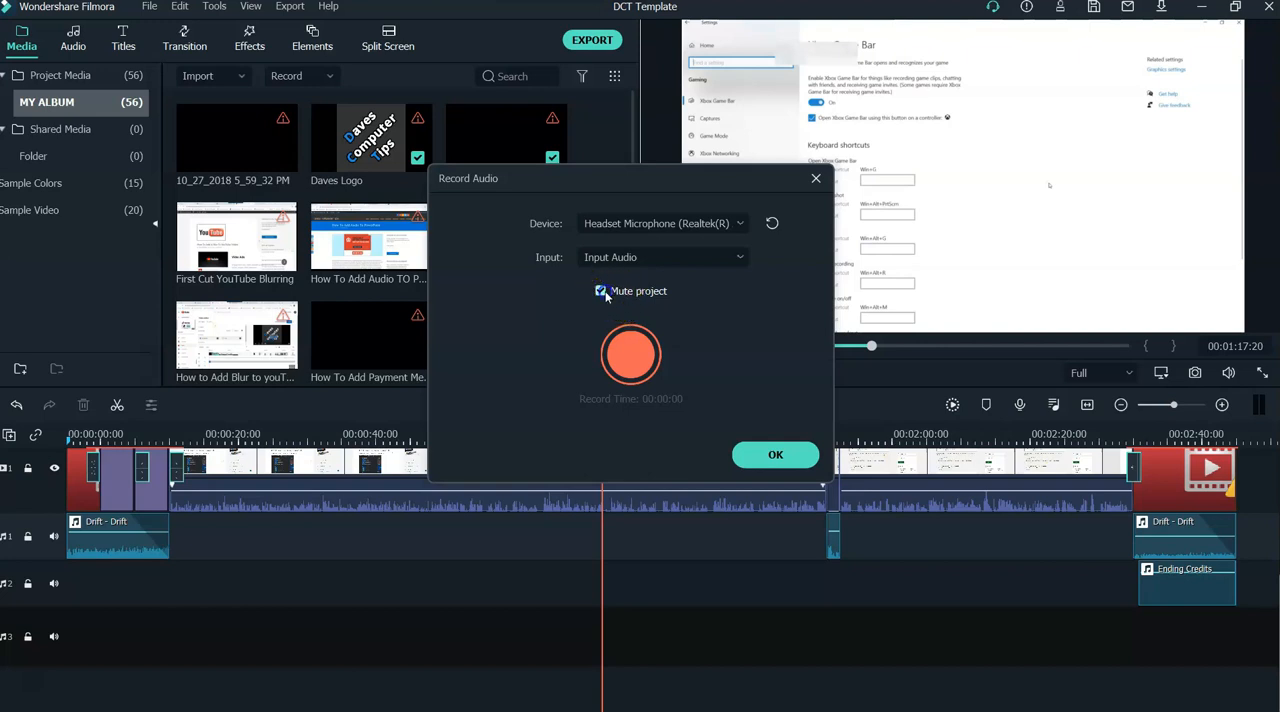
pyautogui.click(600, 292)
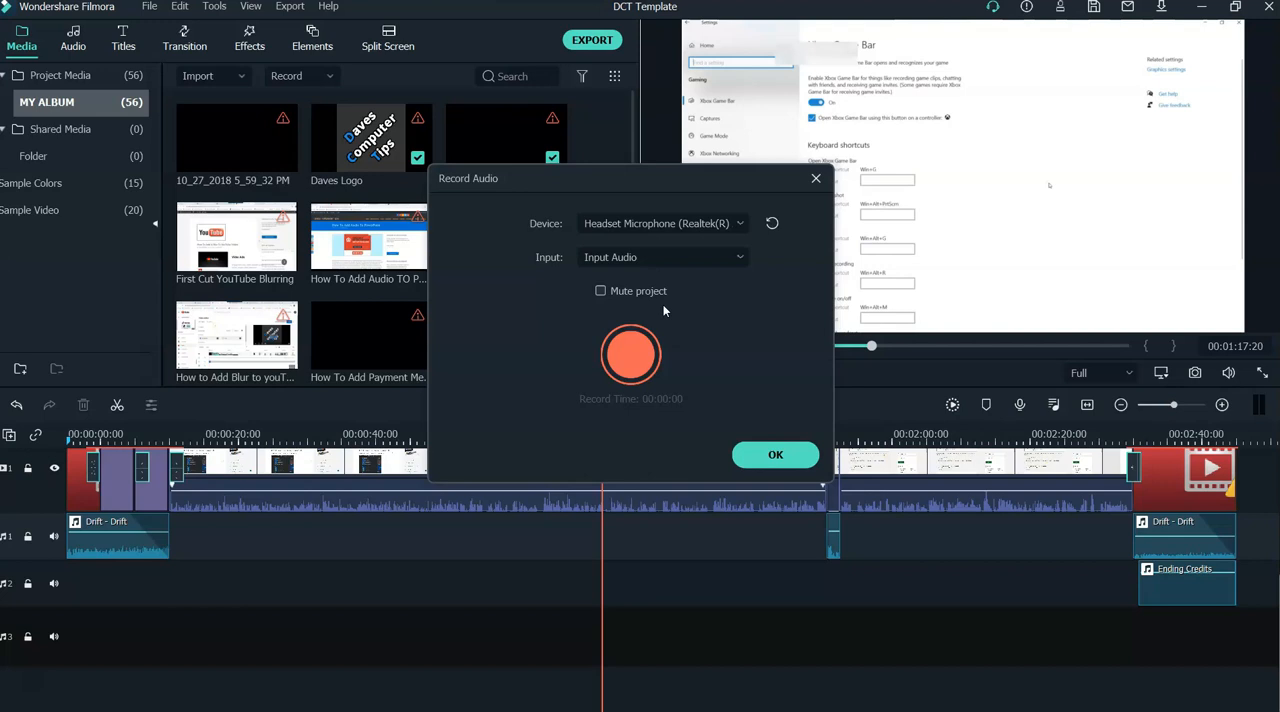
pyautogui.click(600, 292)
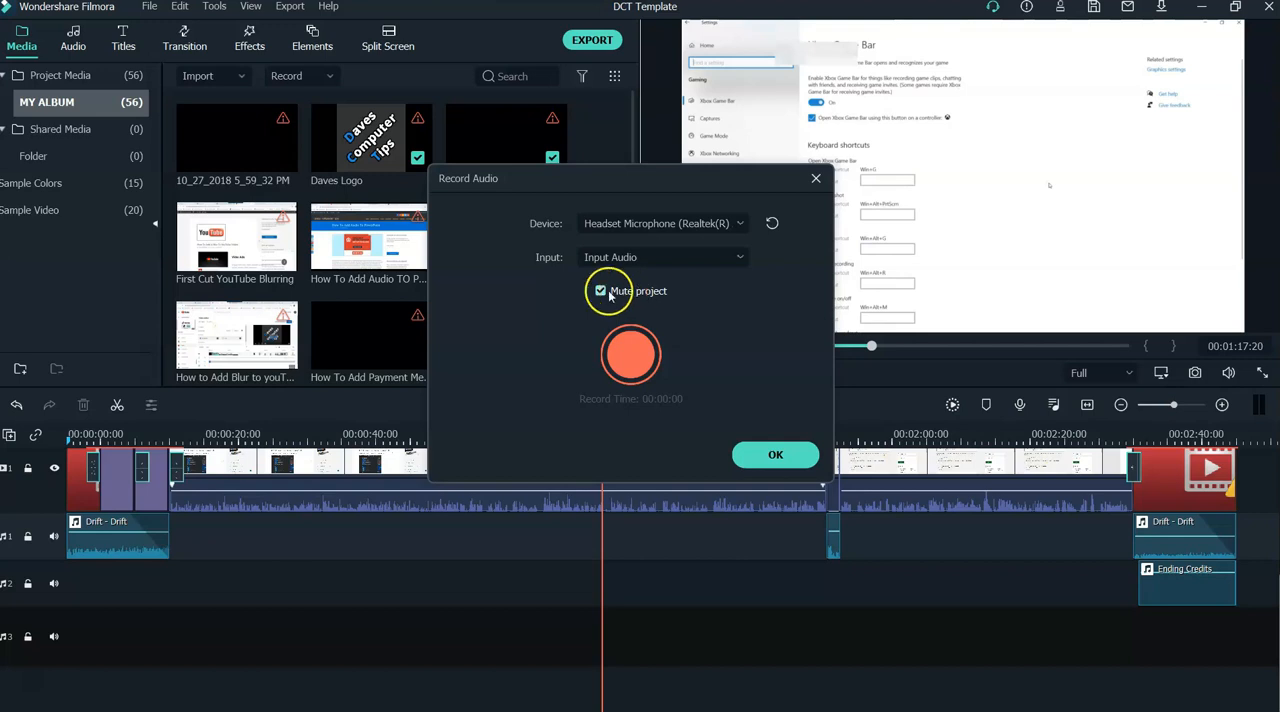
pyautogui.moveTo(704, 304)
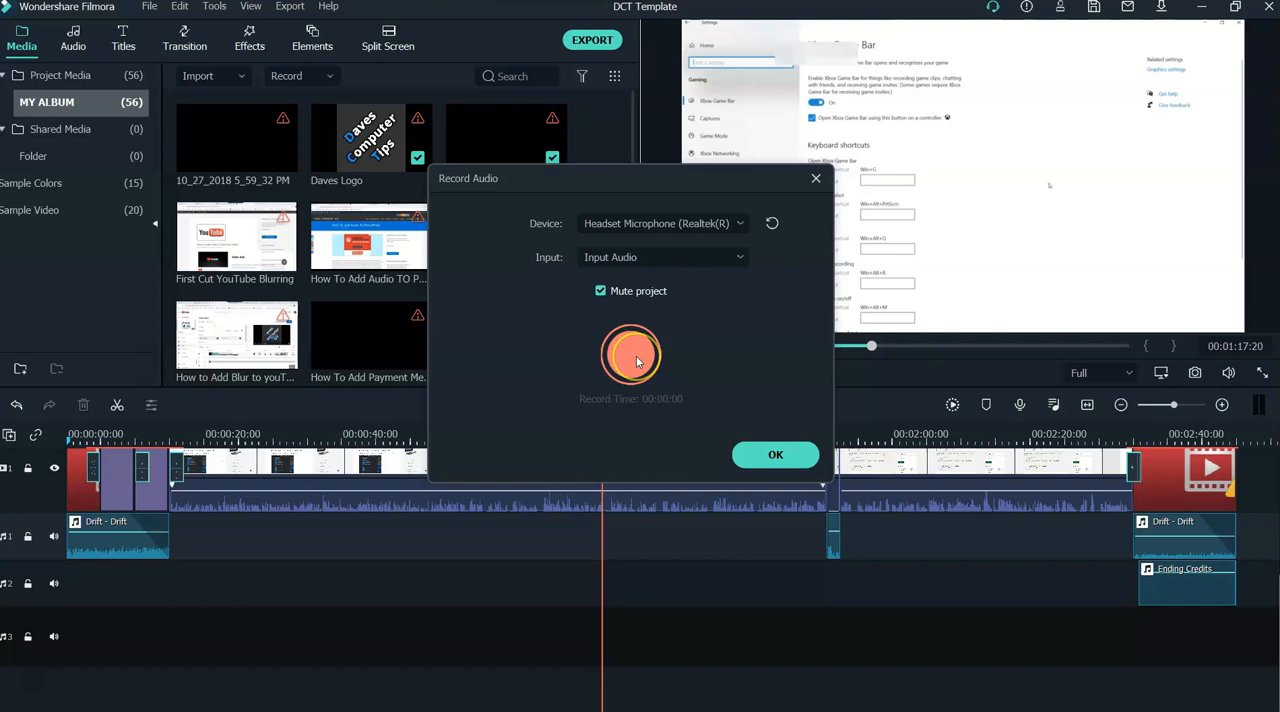
pyautogui.moveTo(632, 356)
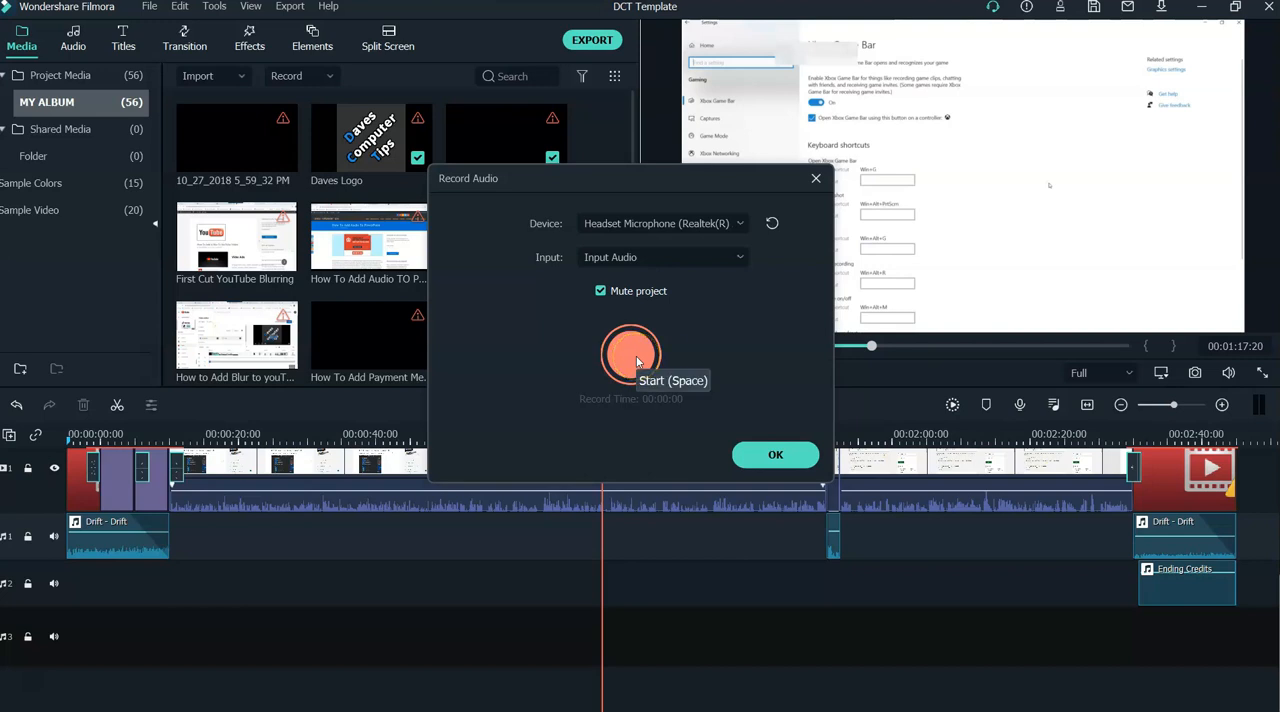
# Record a roughly 11-second voiceover and keep it as a clip on the timeline.
pyautogui.click(632, 356)
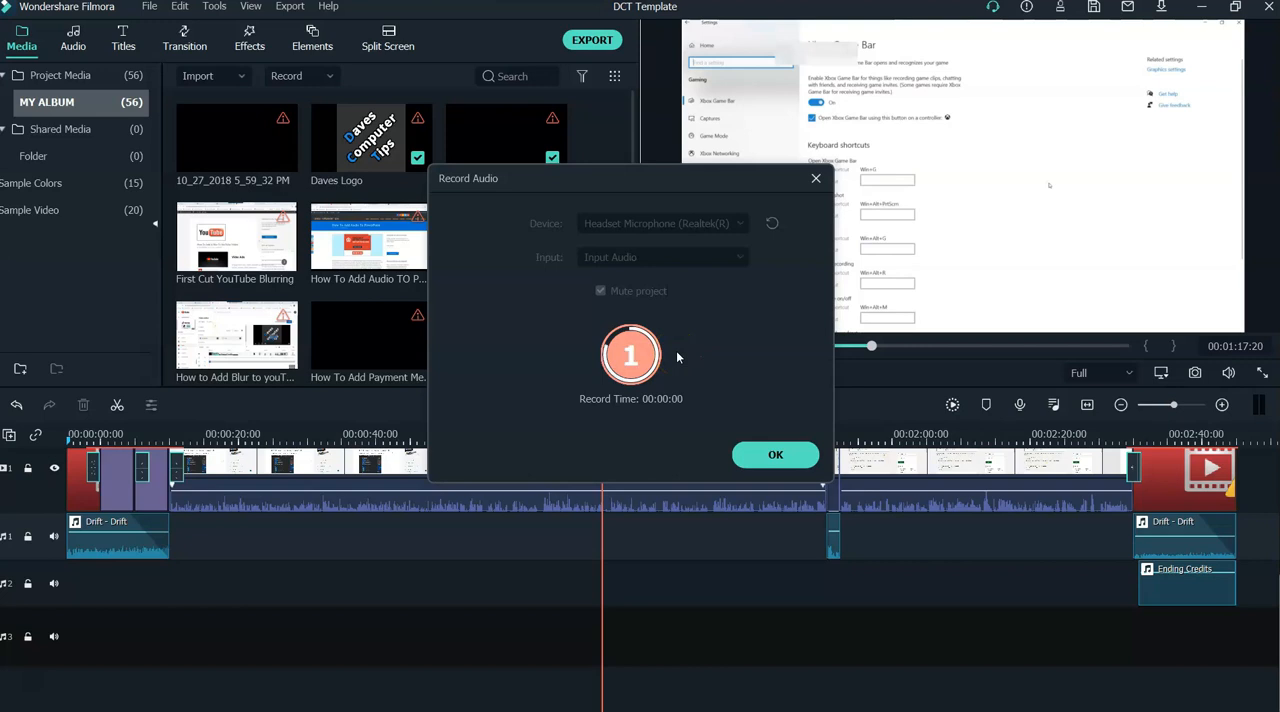
pyautogui.click(632, 354)
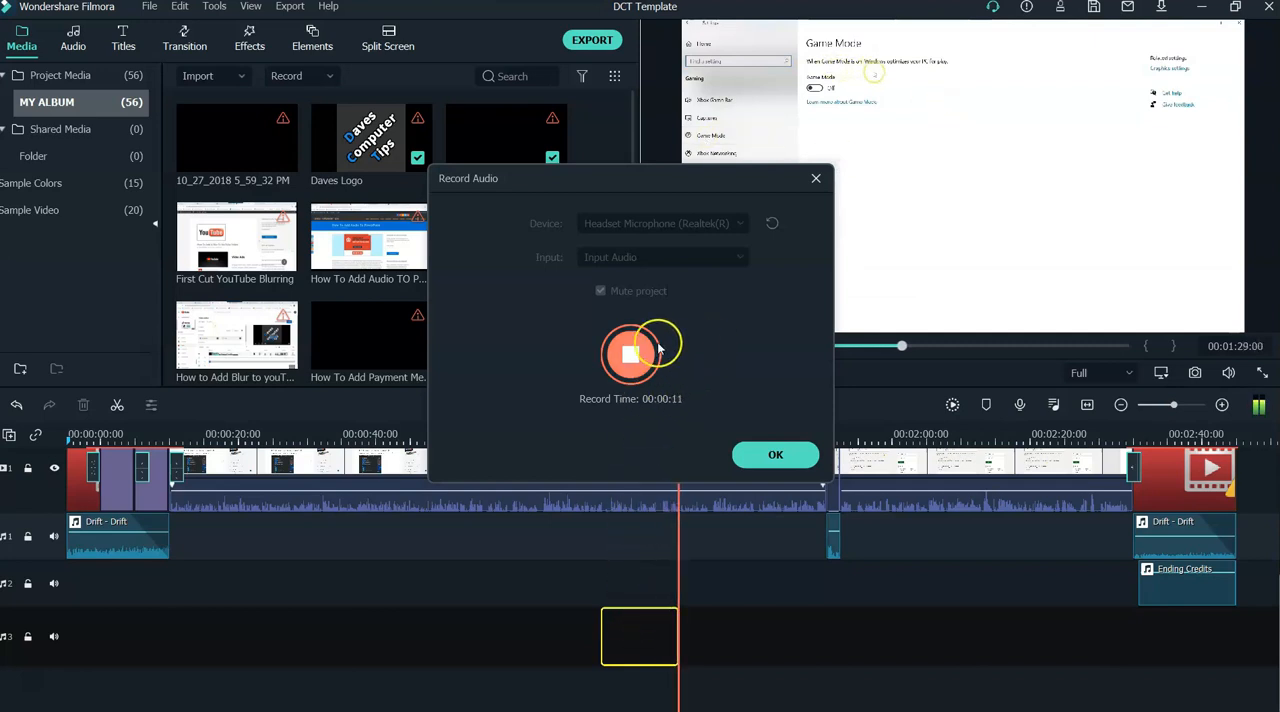
pyautogui.click(630, 354)
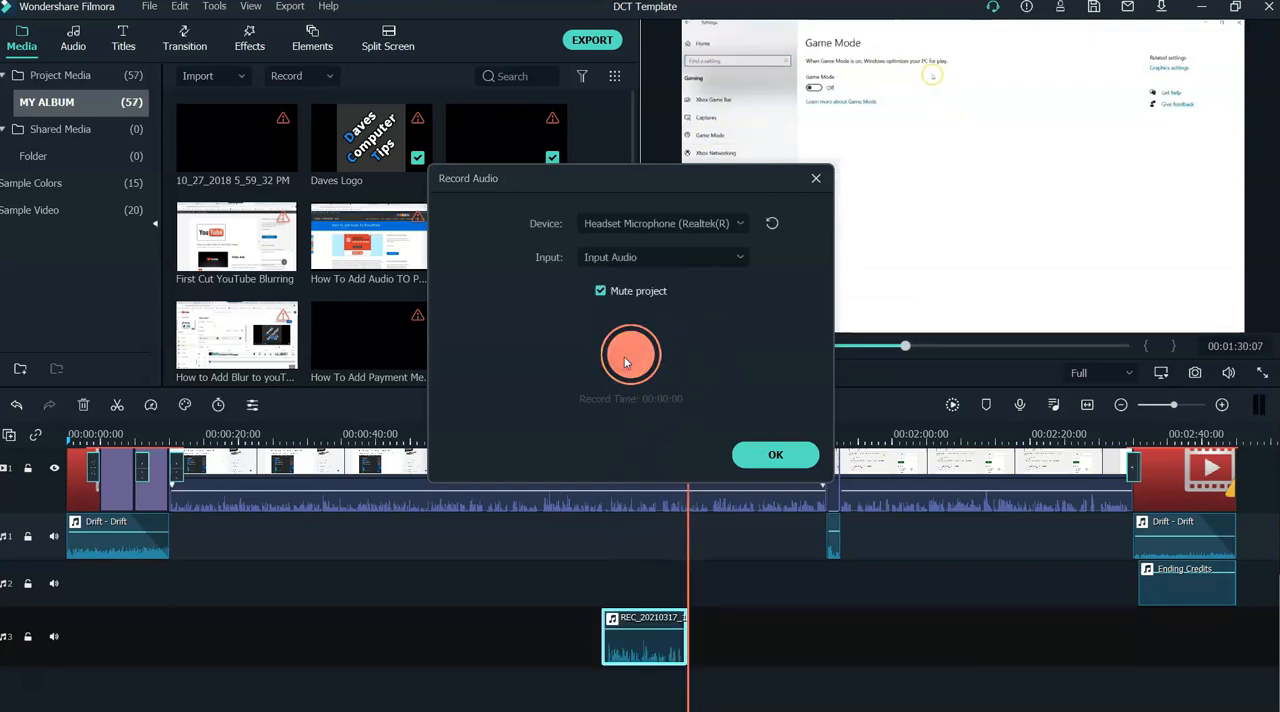
pyautogui.moveTo(630, 356)
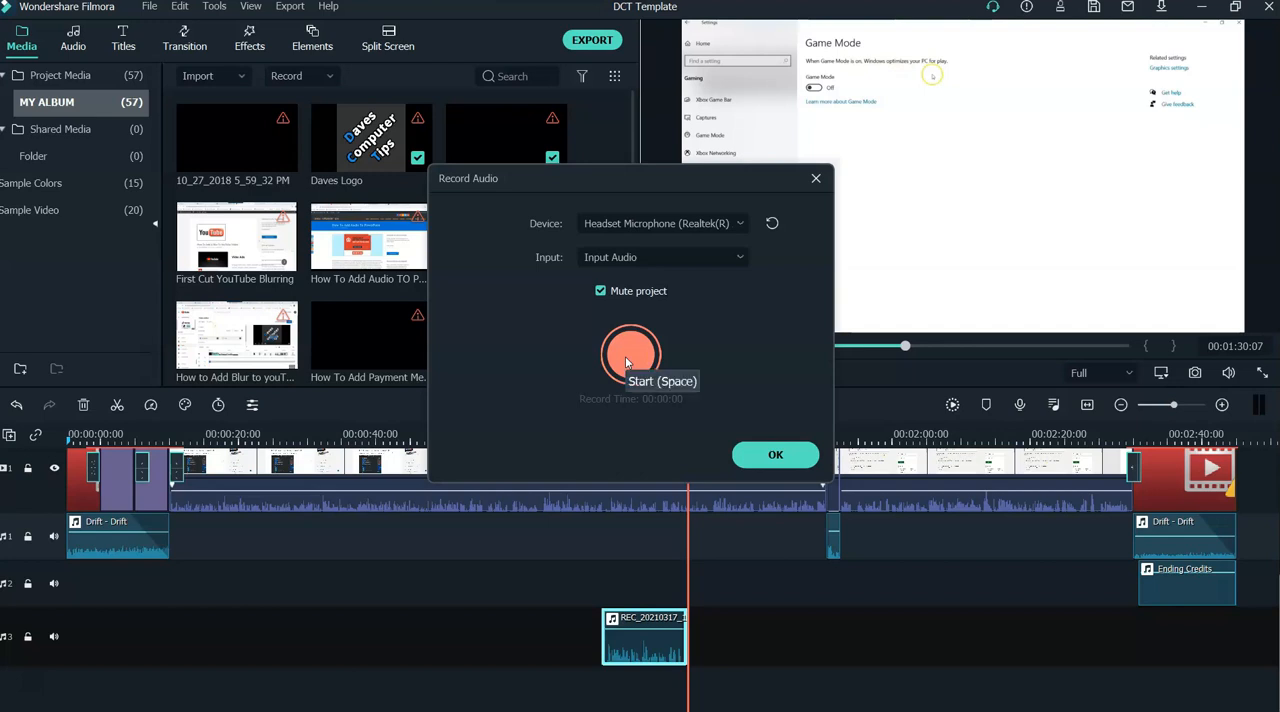
pyautogui.moveTo(636, 480)
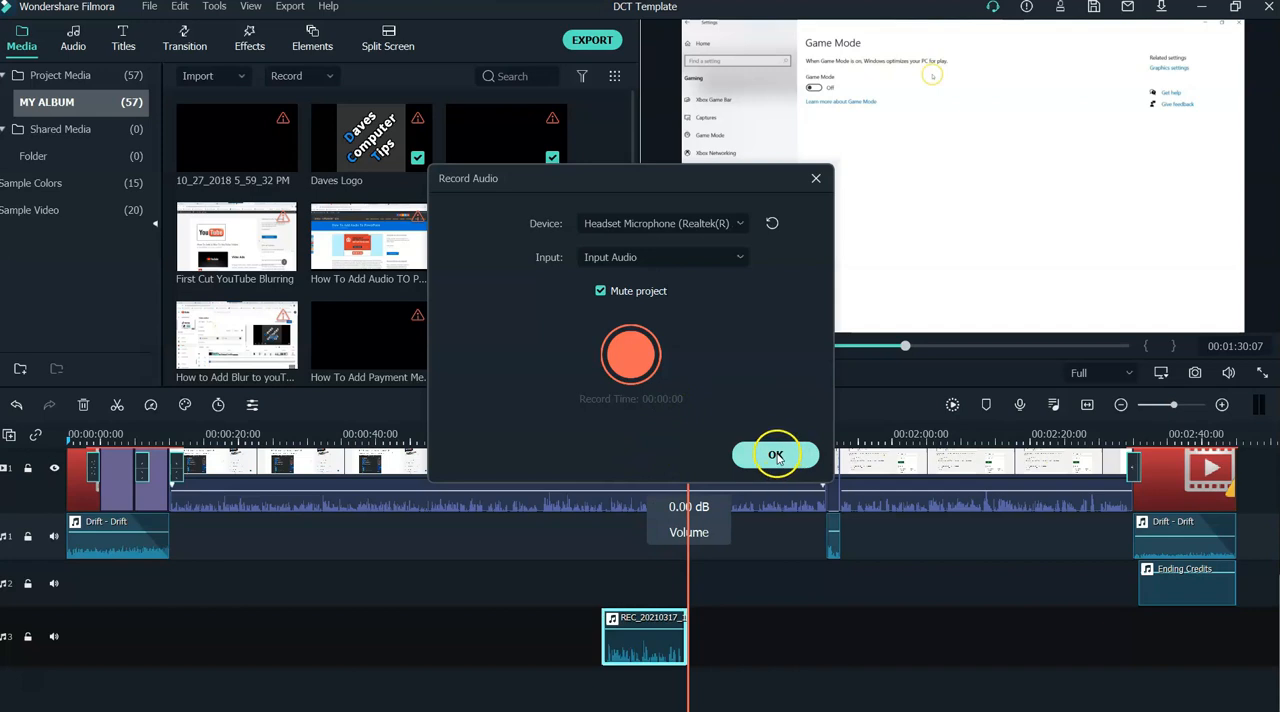
pyautogui.click(776, 454)
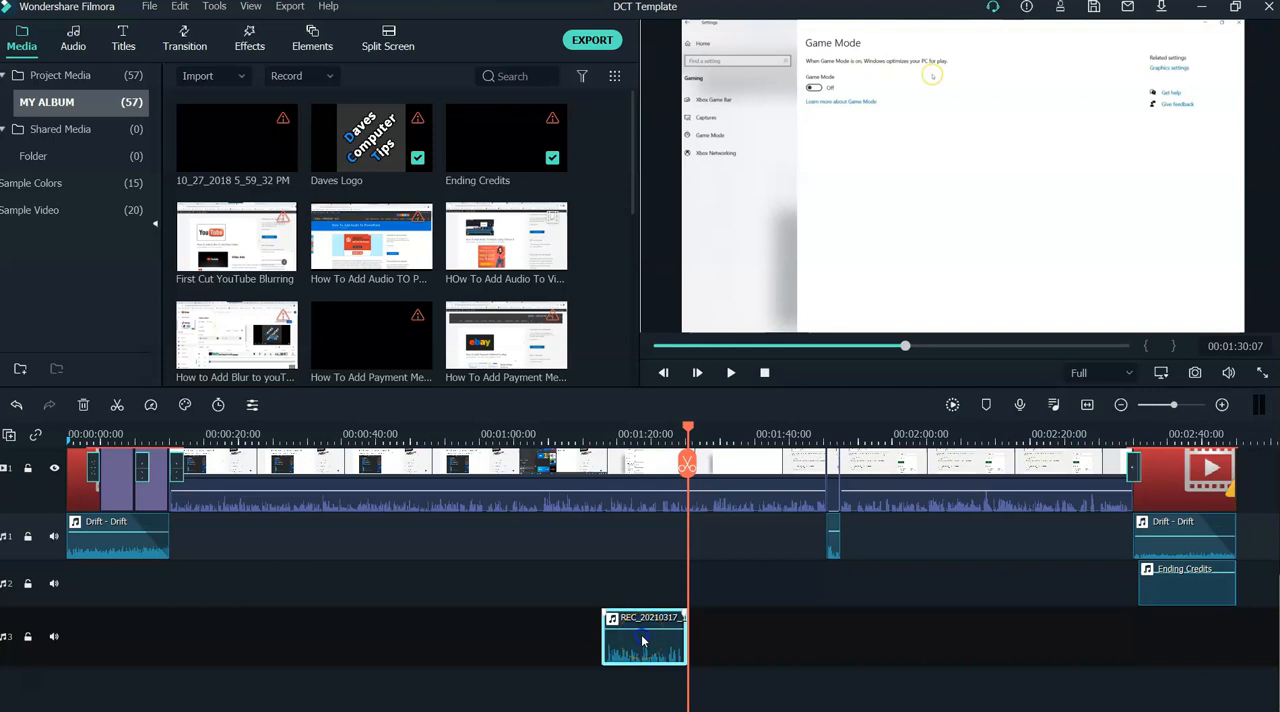
# Move the REC clip onto audio track 1 near 00:01:00 and raise its volume to about 2.18 dB.
pyautogui.moveTo(644, 636); pyautogui.dragTo(644, 536)
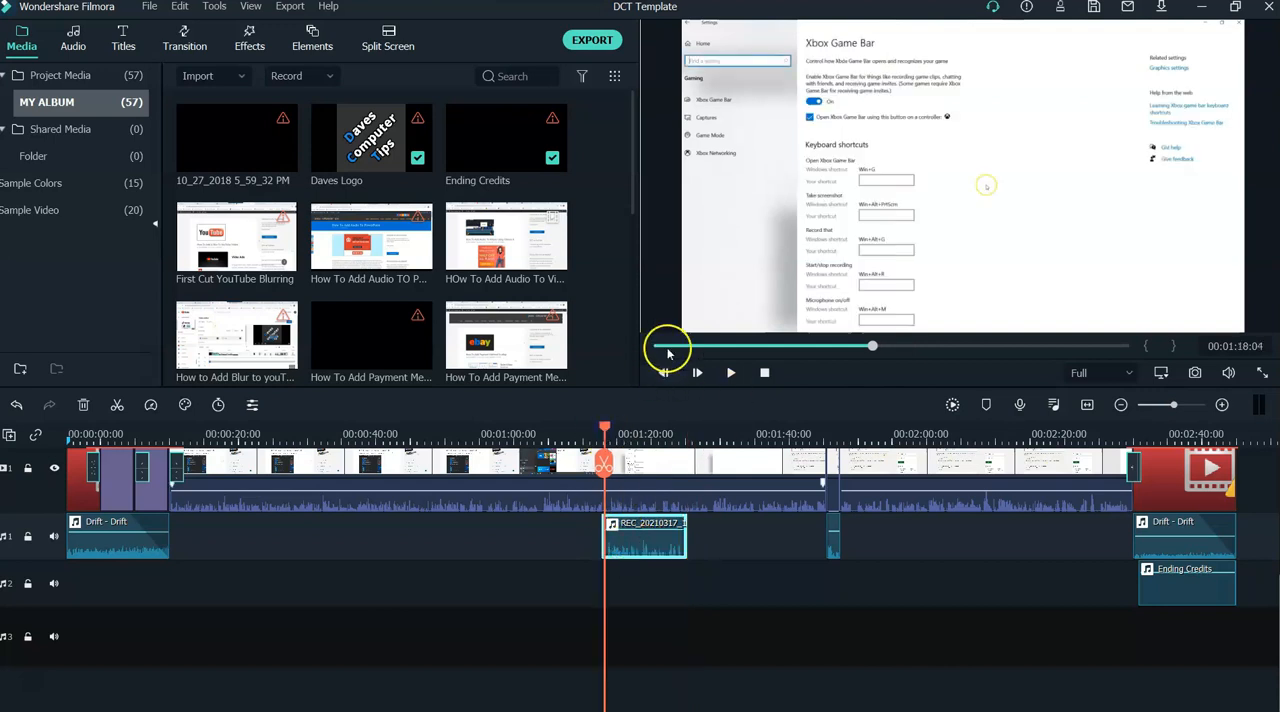
pyautogui.click(696, 372)
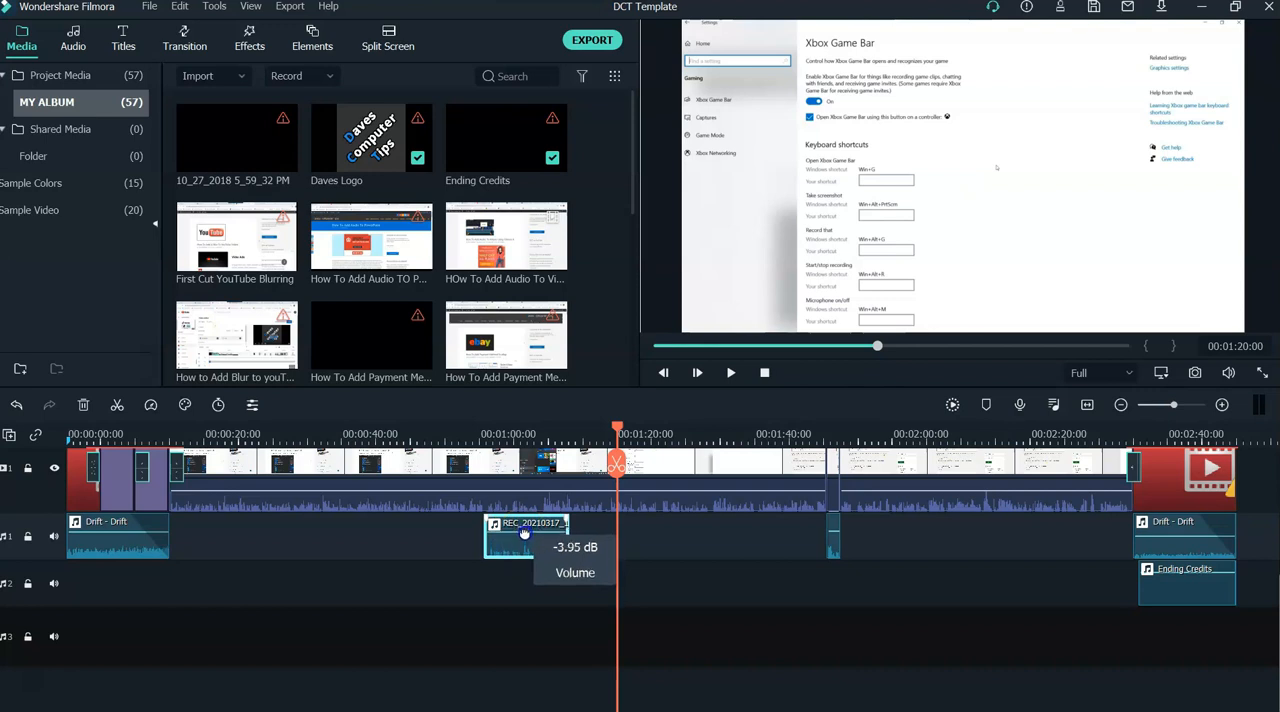
pyautogui.moveTo(510, 536); pyautogui.dragTo(524, 528)
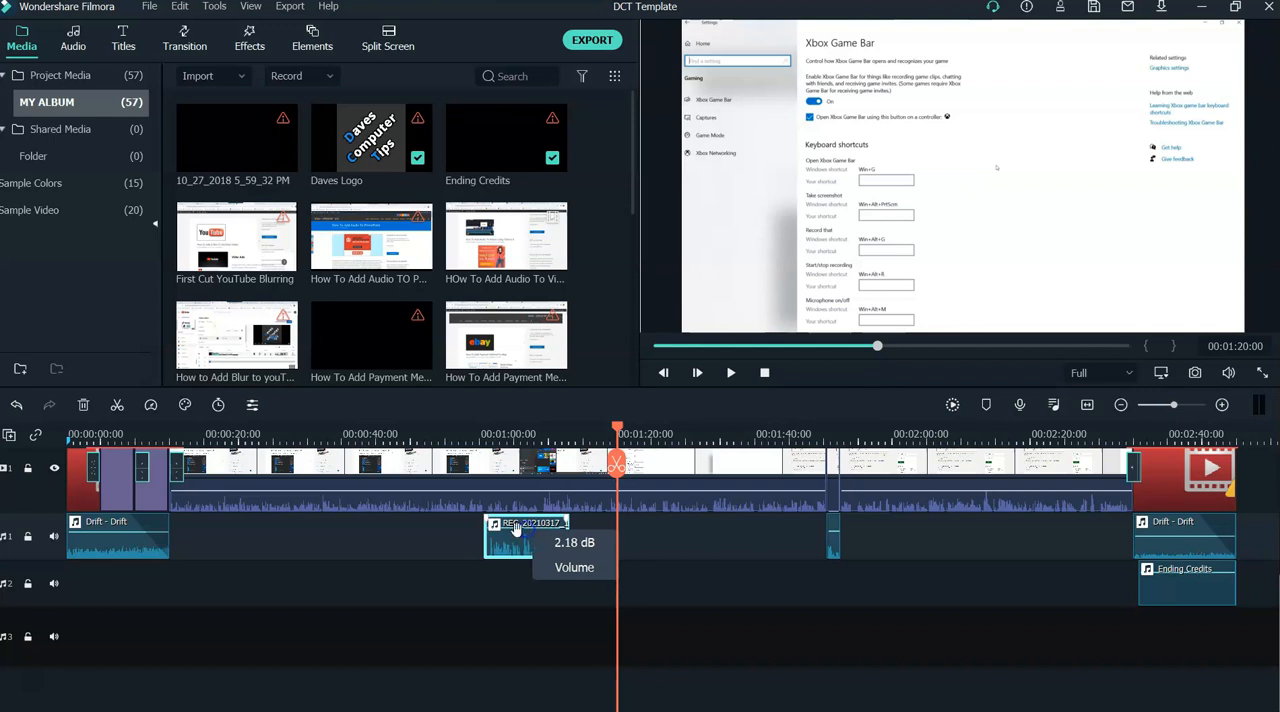
# Set the voiceover's Fade in to 0.84 s and Fade out to 2.00 s in its audio properties.
pyautogui.doubleClick(528, 536)
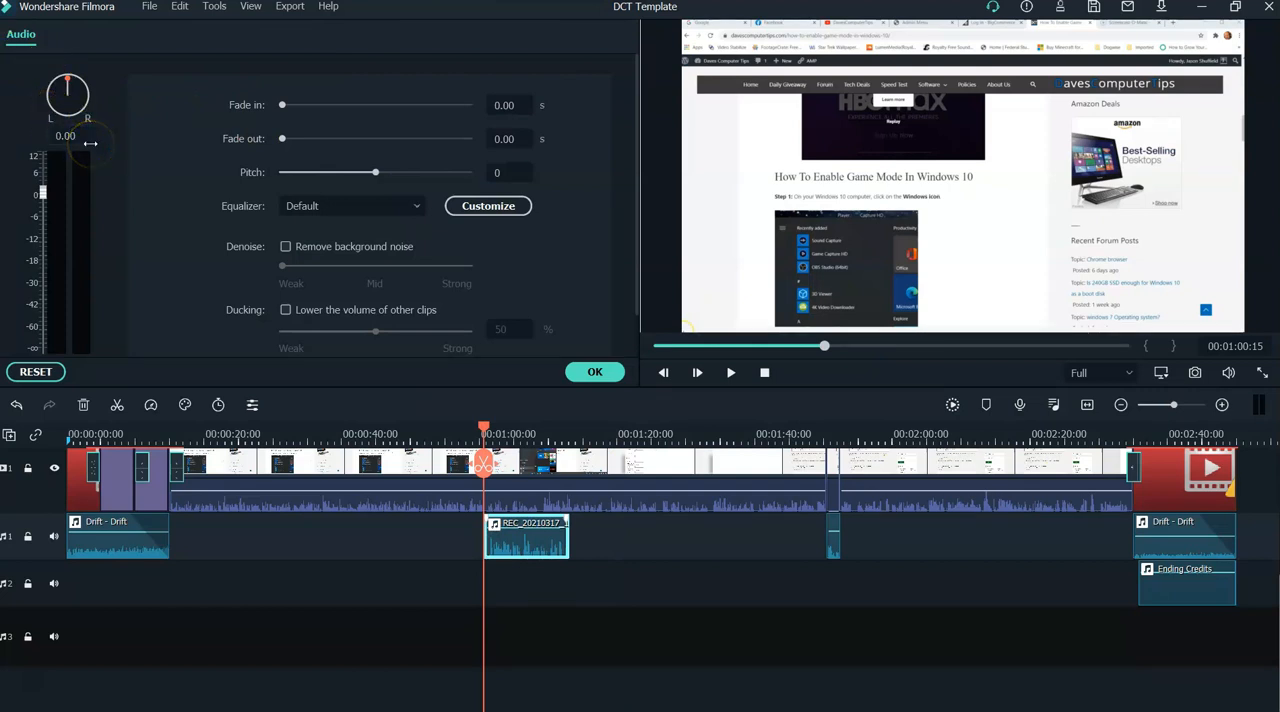
pyautogui.rightClick(524, 540)
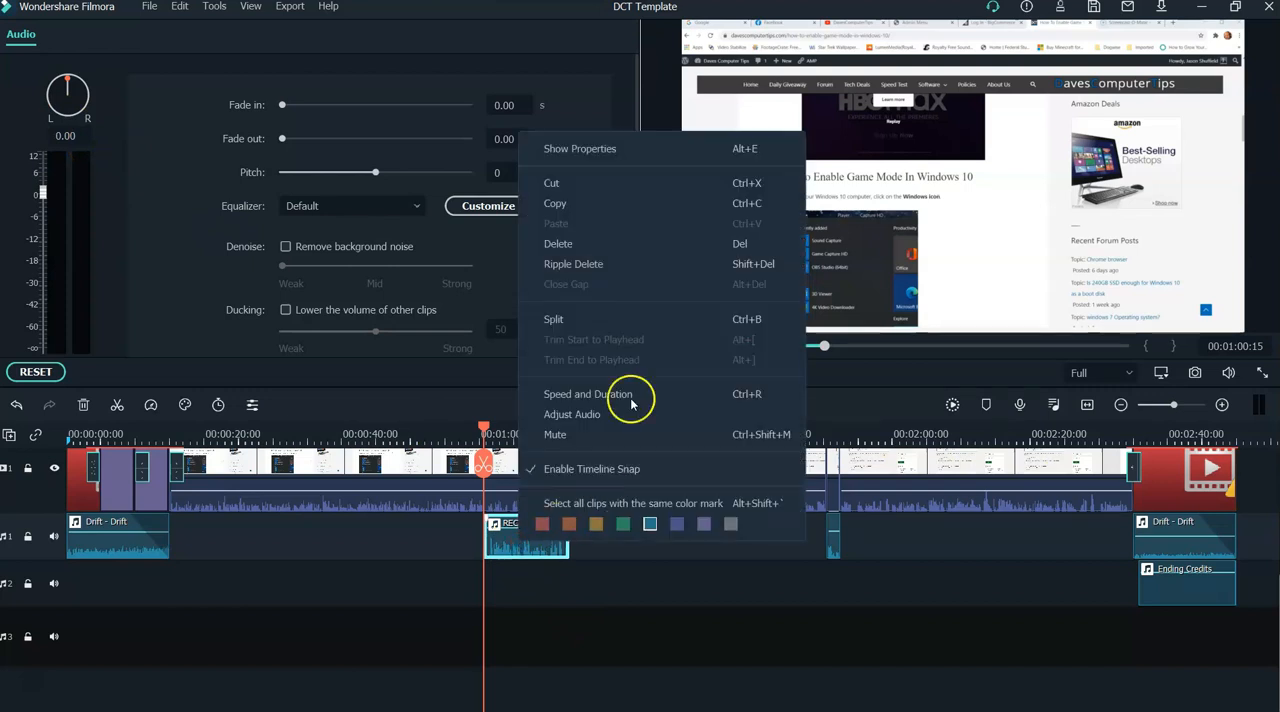
pyautogui.moveTo(636, 148)
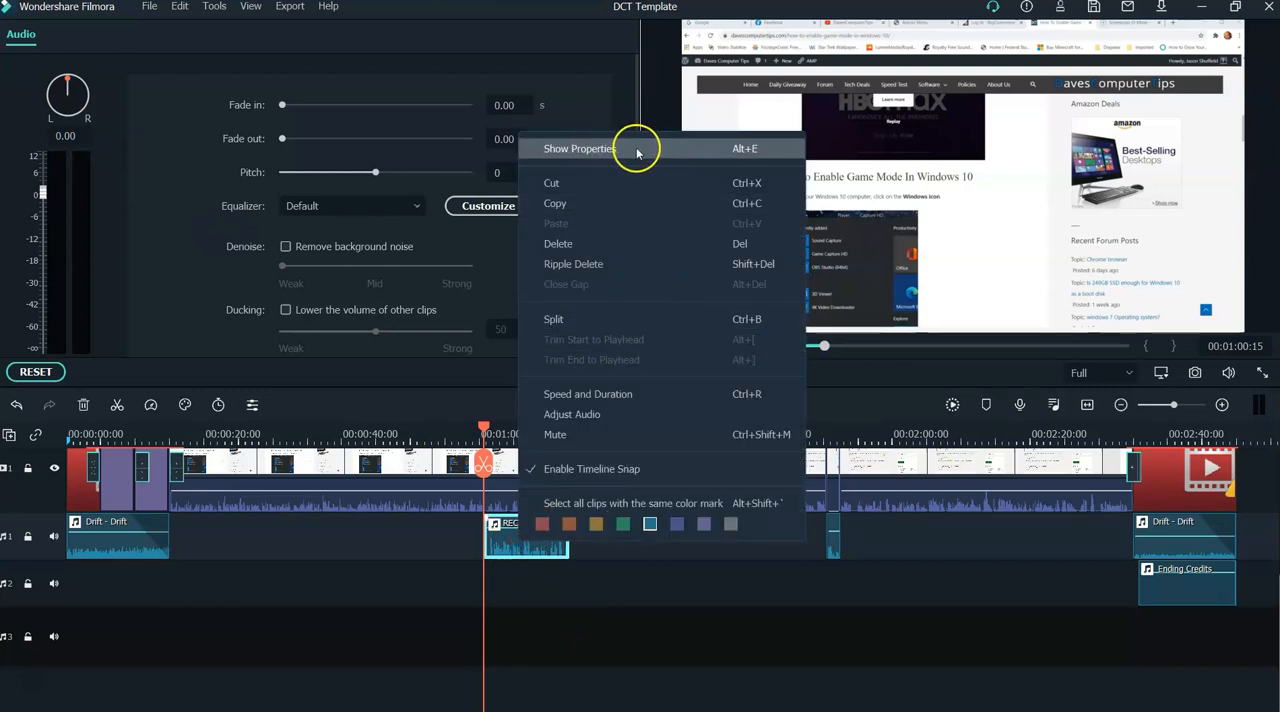
pyautogui.moveTo(384, 550)
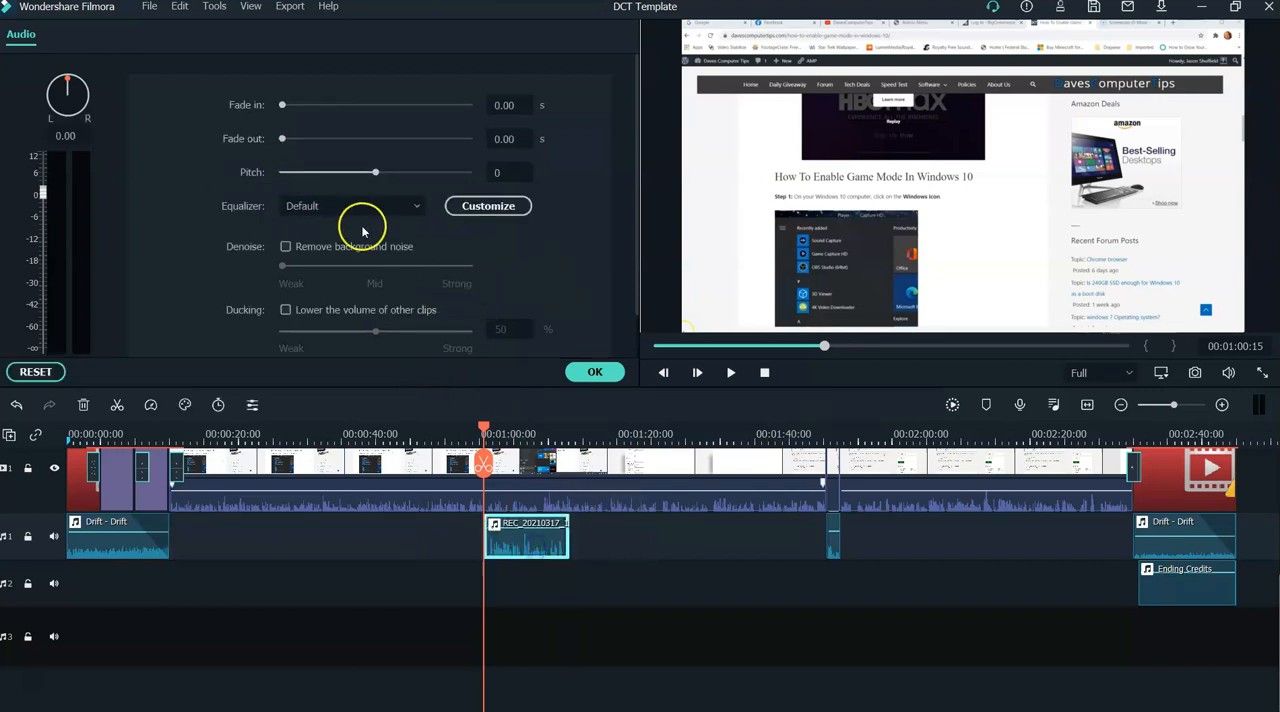
pyautogui.moveTo(282, 104); pyautogui.dragTo(296, 104)
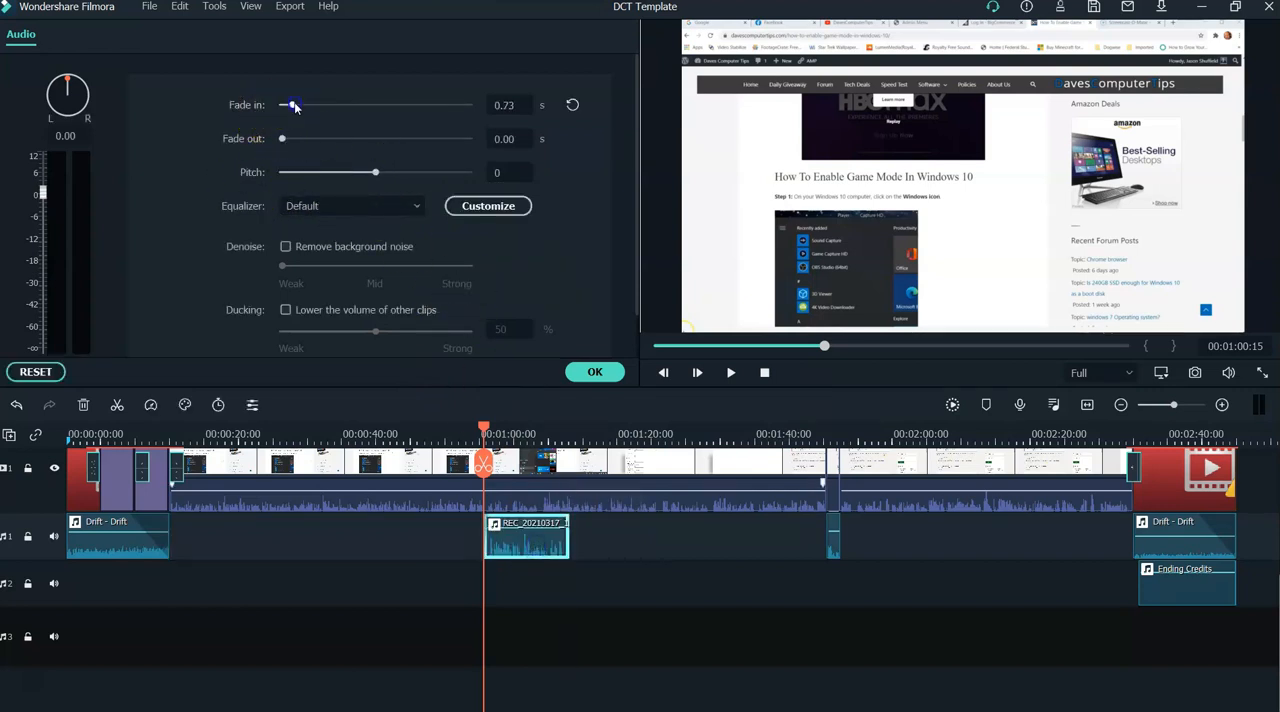
pyautogui.moveTo(280, 138); pyautogui.dragTo(310, 138)
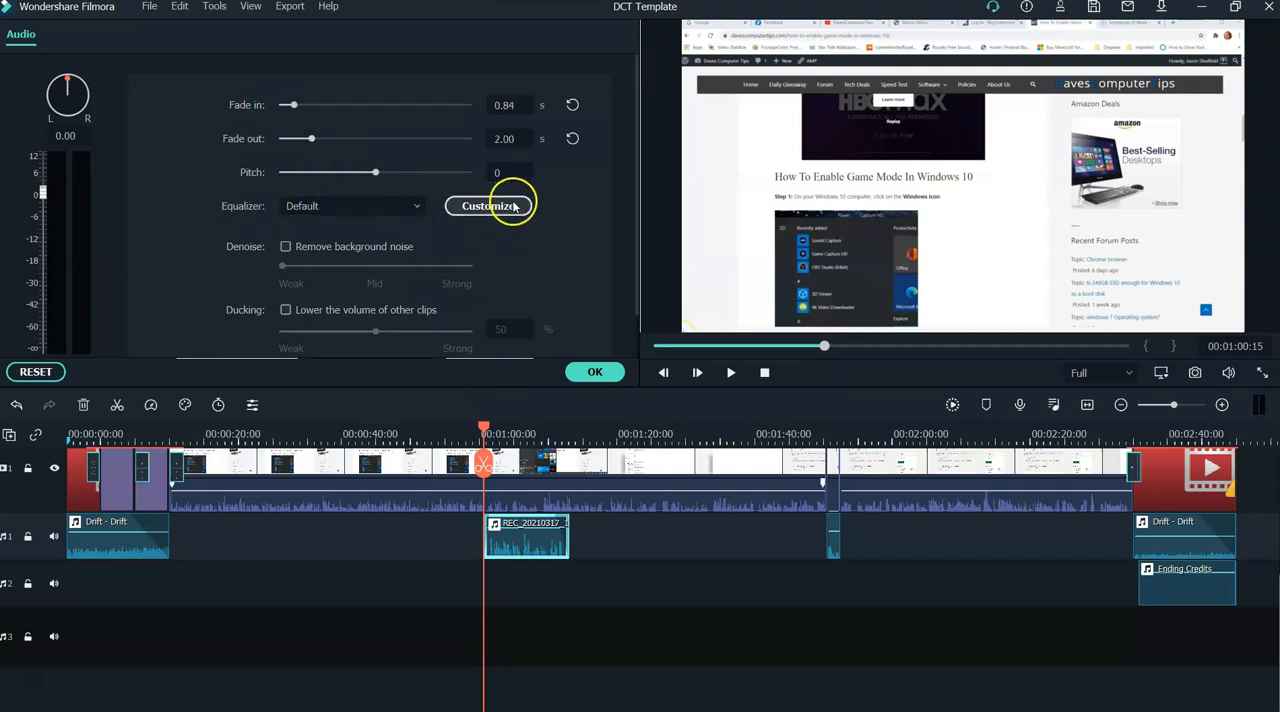
pyautogui.moveTo(456, 226)
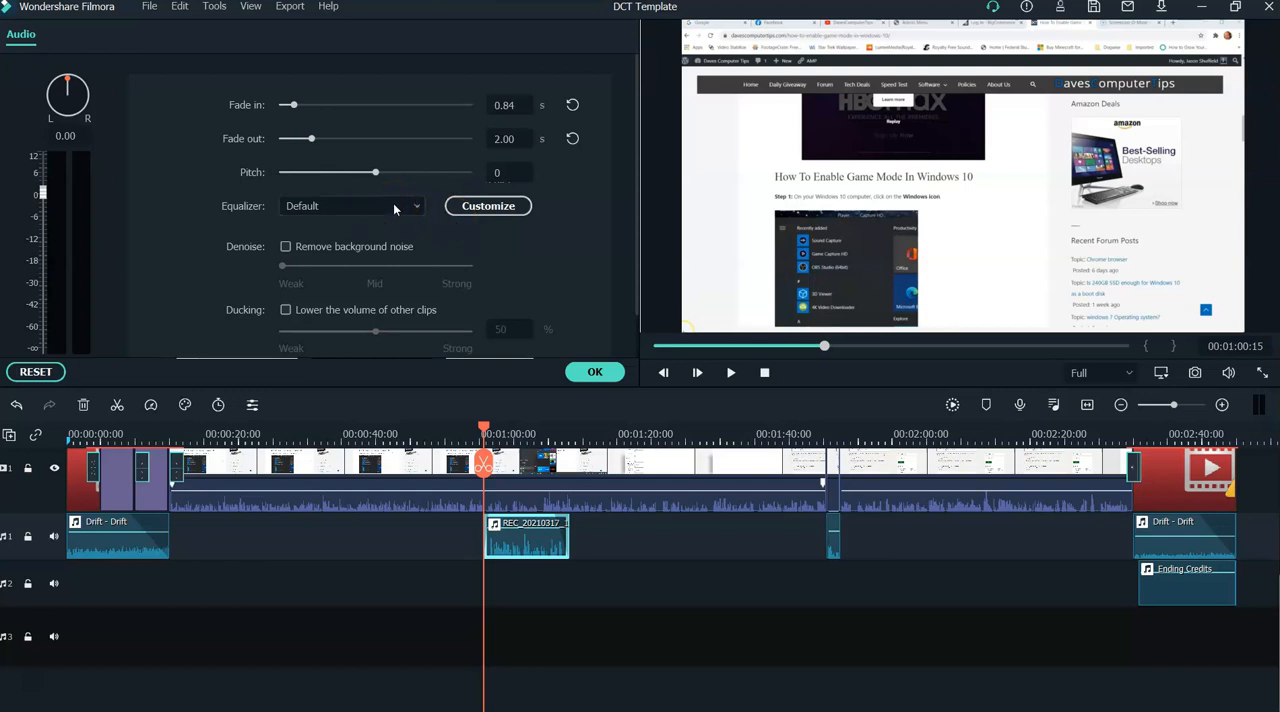
pyautogui.click(488, 206)
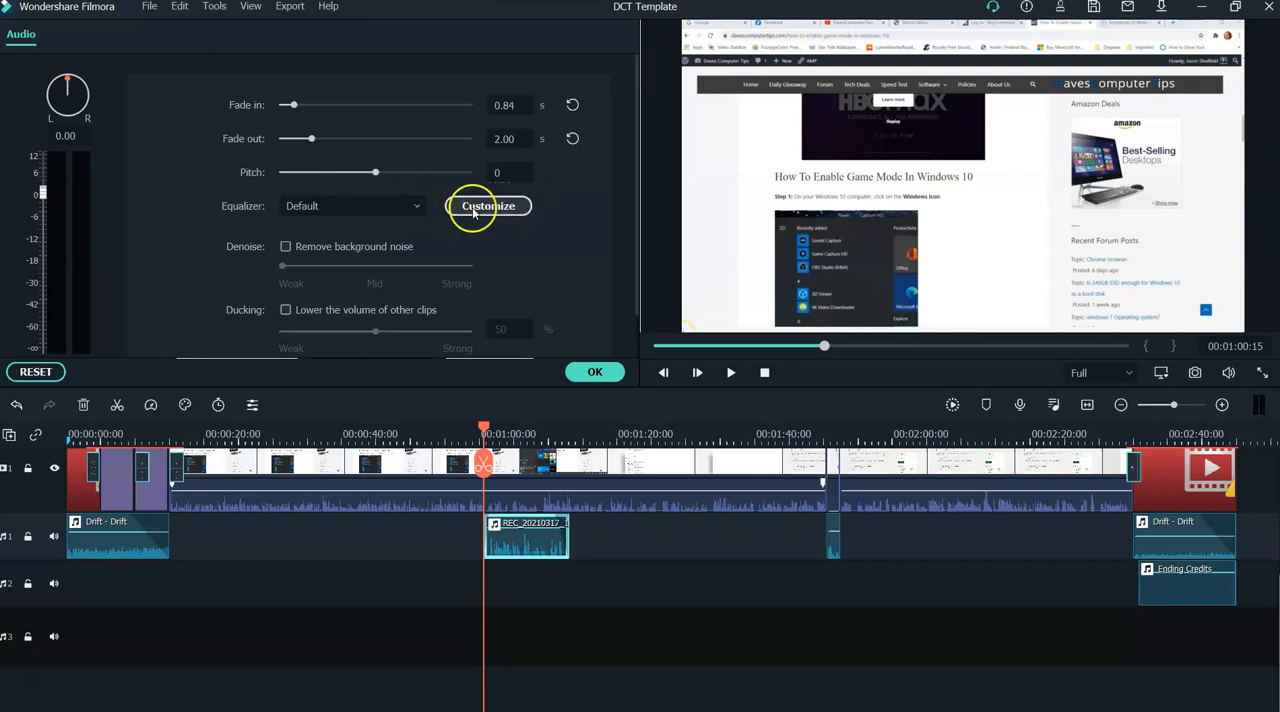
pyautogui.click(352, 206)
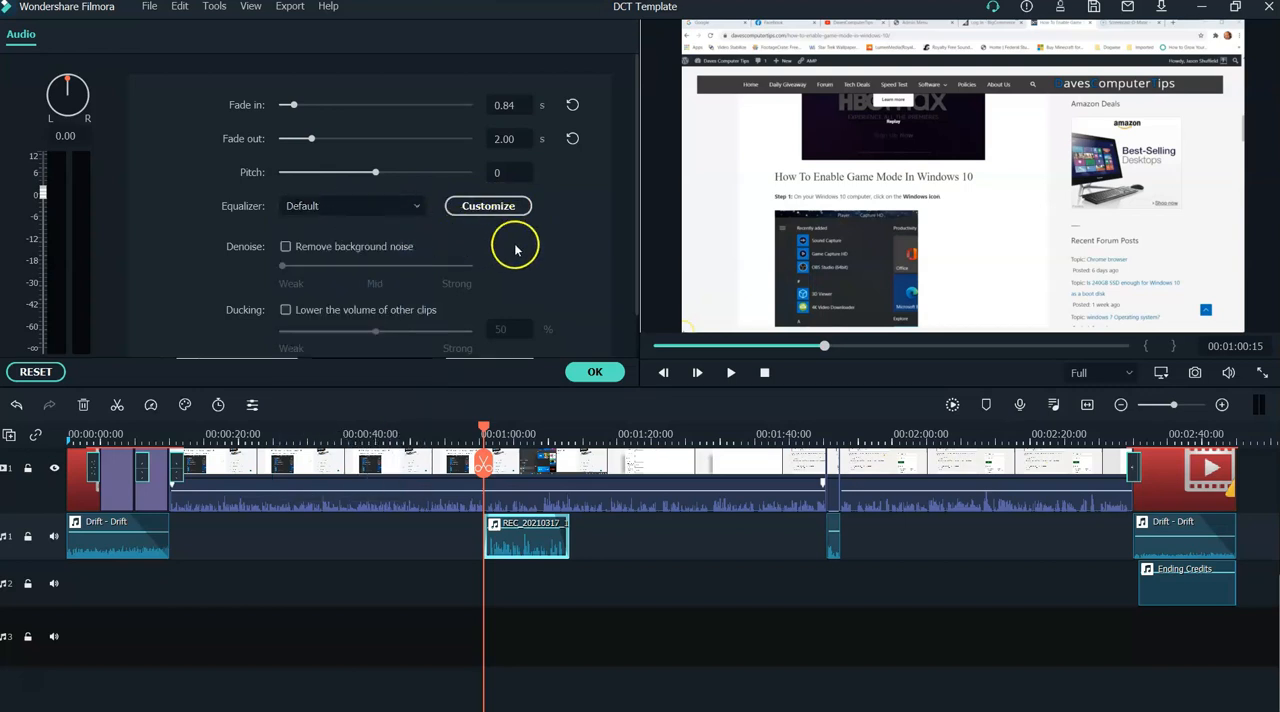
pyautogui.moveTo(200, 280)
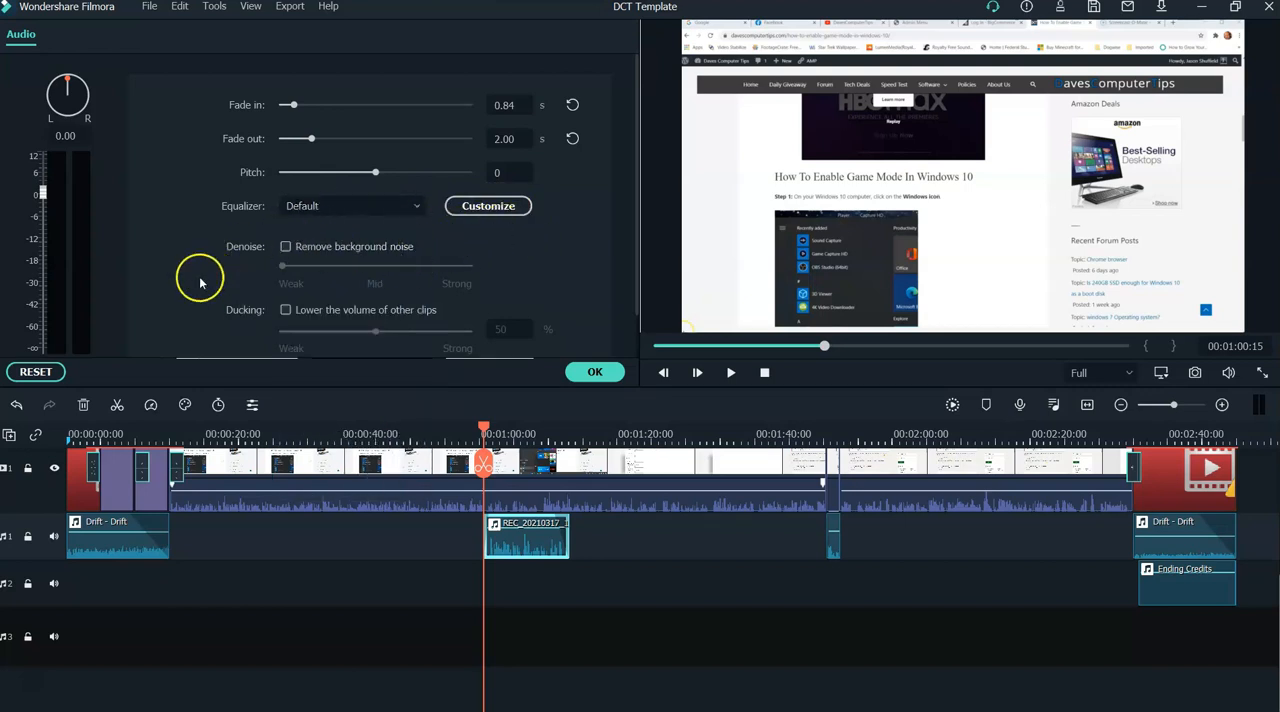
pyautogui.moveTo(256, 248)
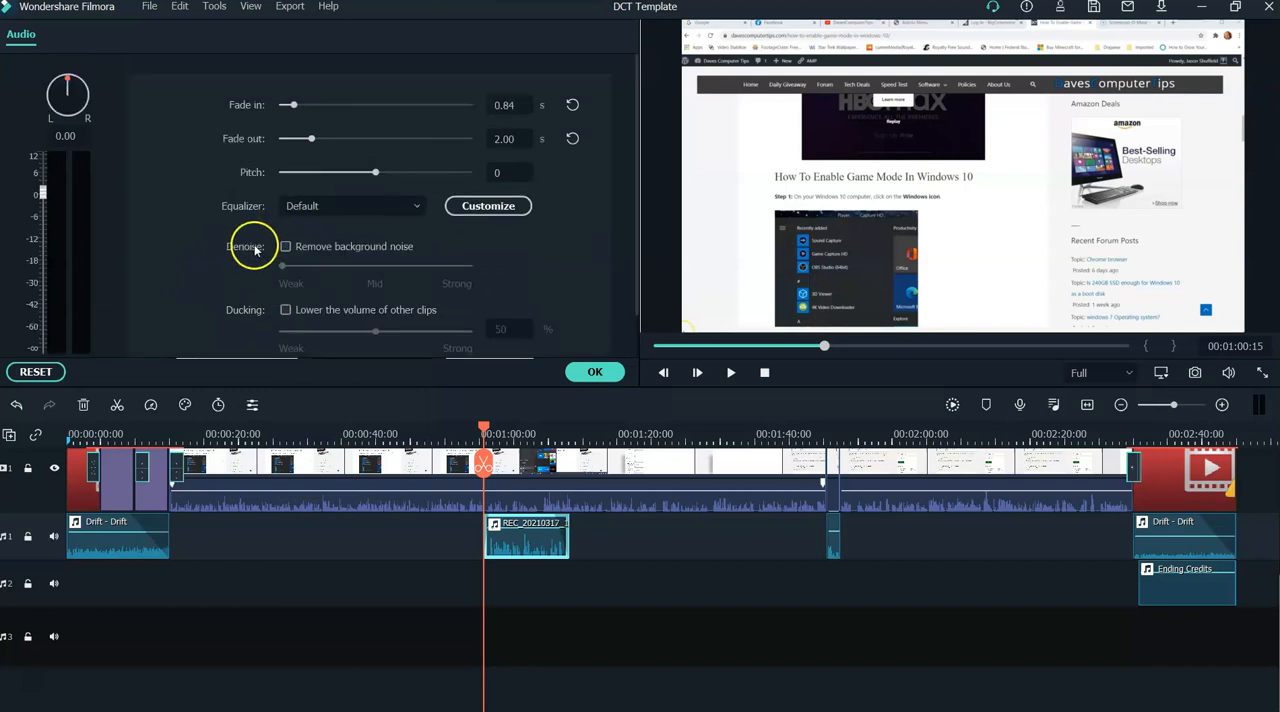